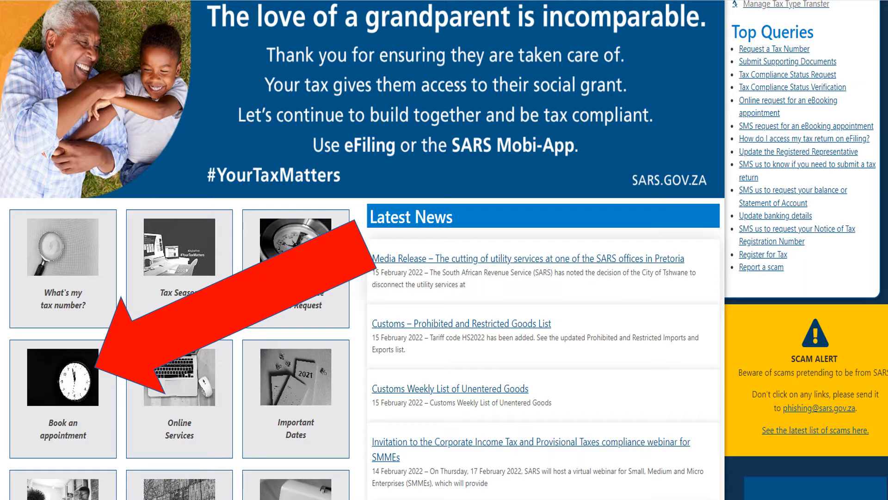
- Launch the Branch eBooking System from the SARS homepage's 'Book an appointment' tile
{"action": "left_click", "coordinate": [63, 376]}
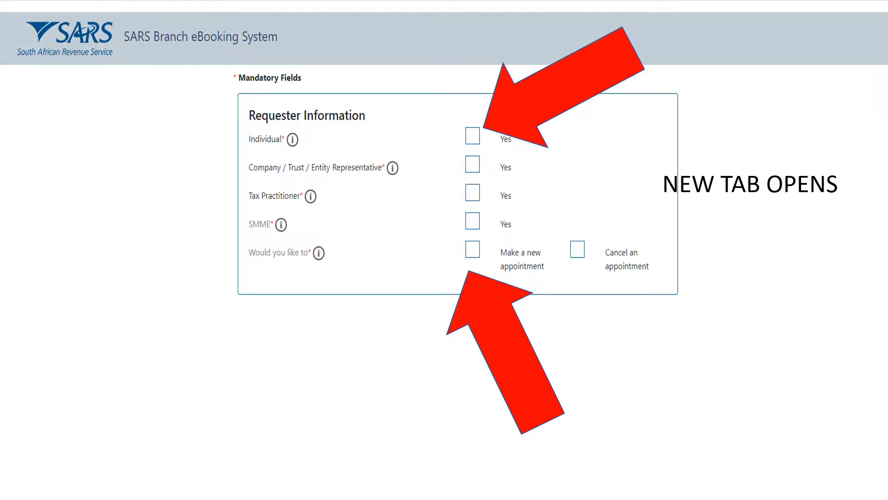